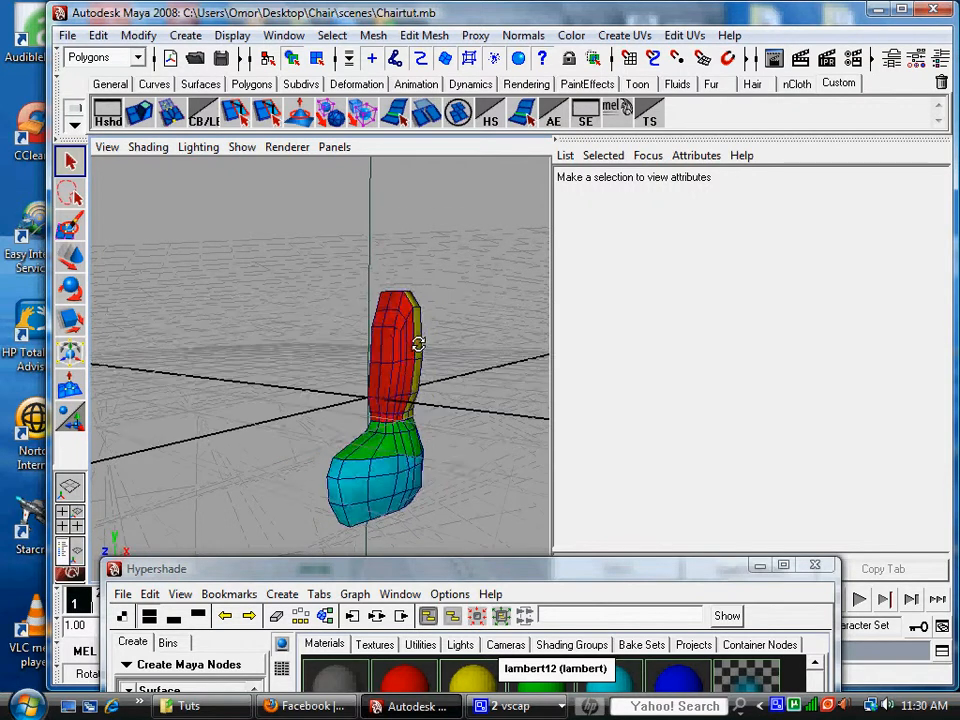
Step: Tumble the camera to view the chair's yellow back with its blue top strip
drag(418, 343, 313, 360)
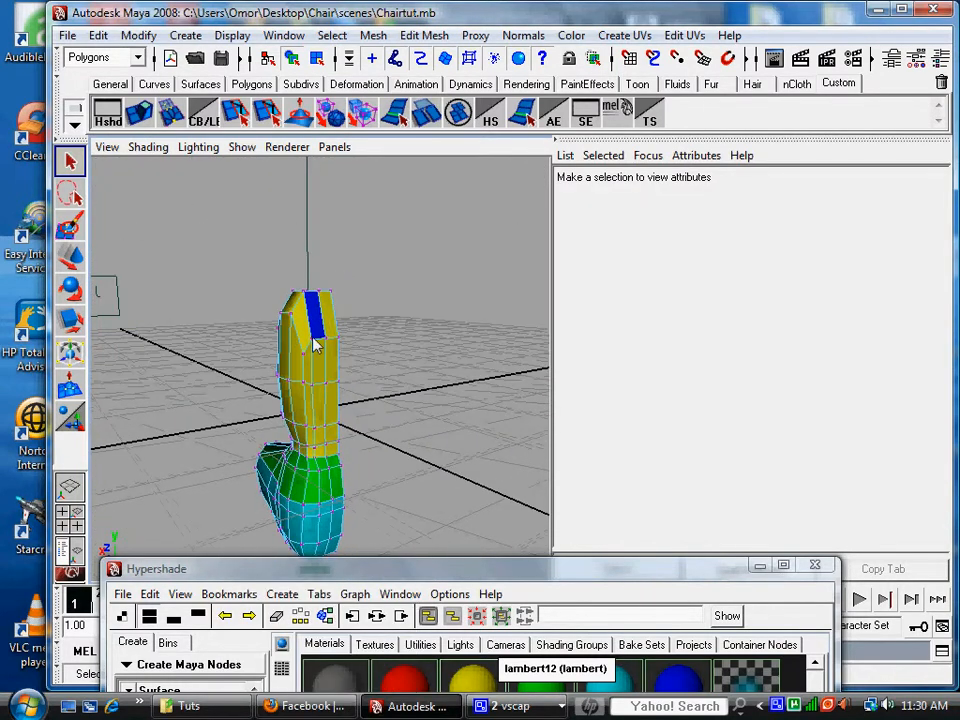
Step: Switch the chair mesh to face mode and select the cyan material's faces from Hypershade
right_click(315, 345)
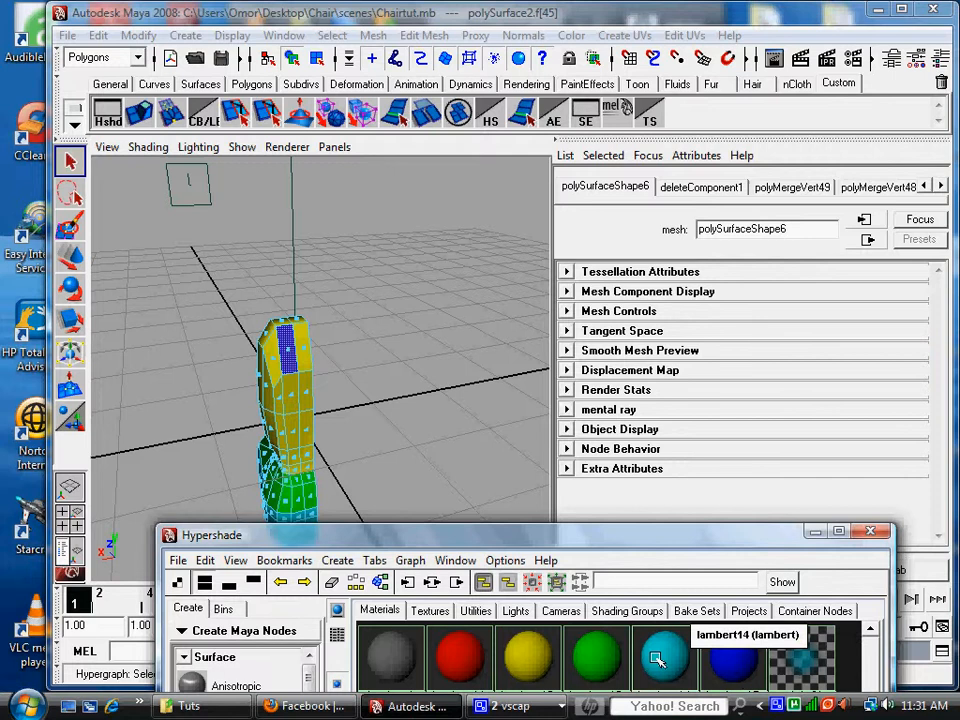
right_click(660, 655)
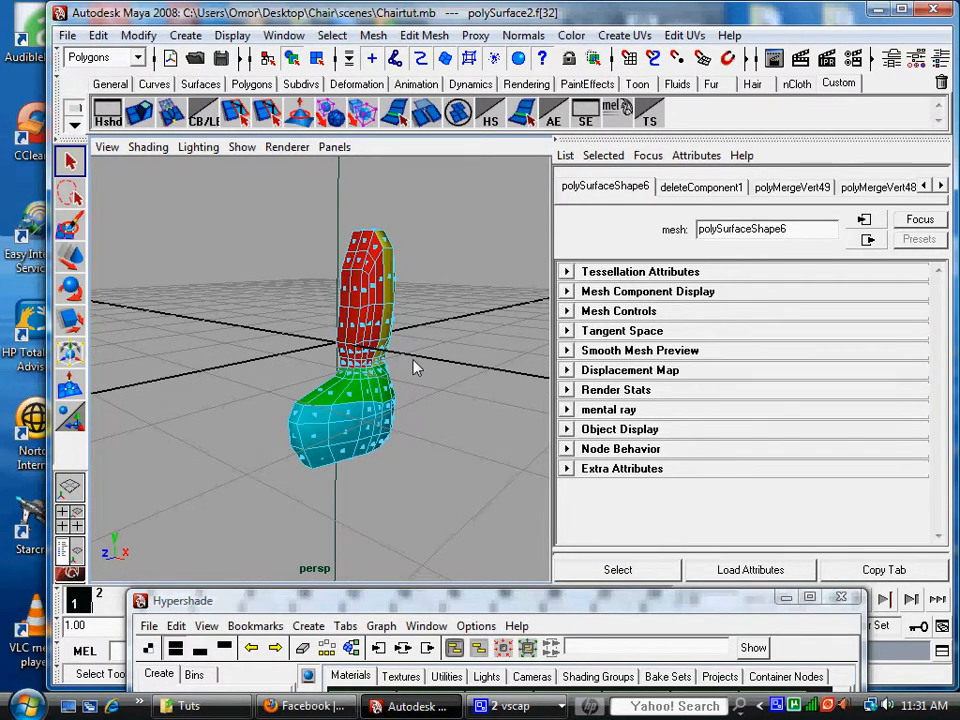
mouse_move(345, 147)
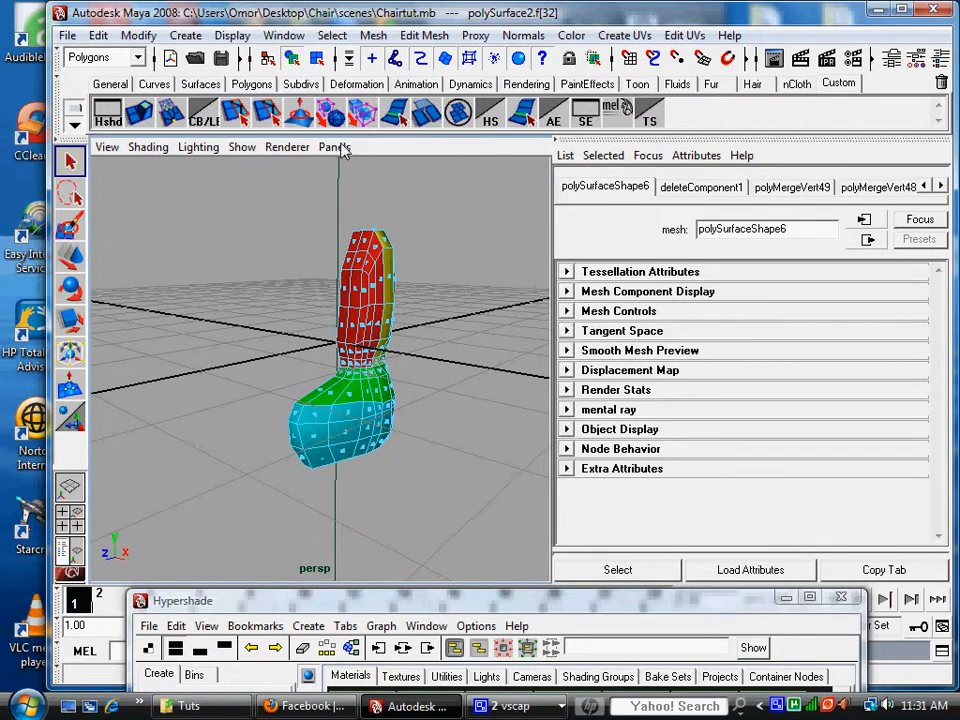
Step: Apply the Three Panes Split Bottom layout with perspective, side and front views
click(334, 147)
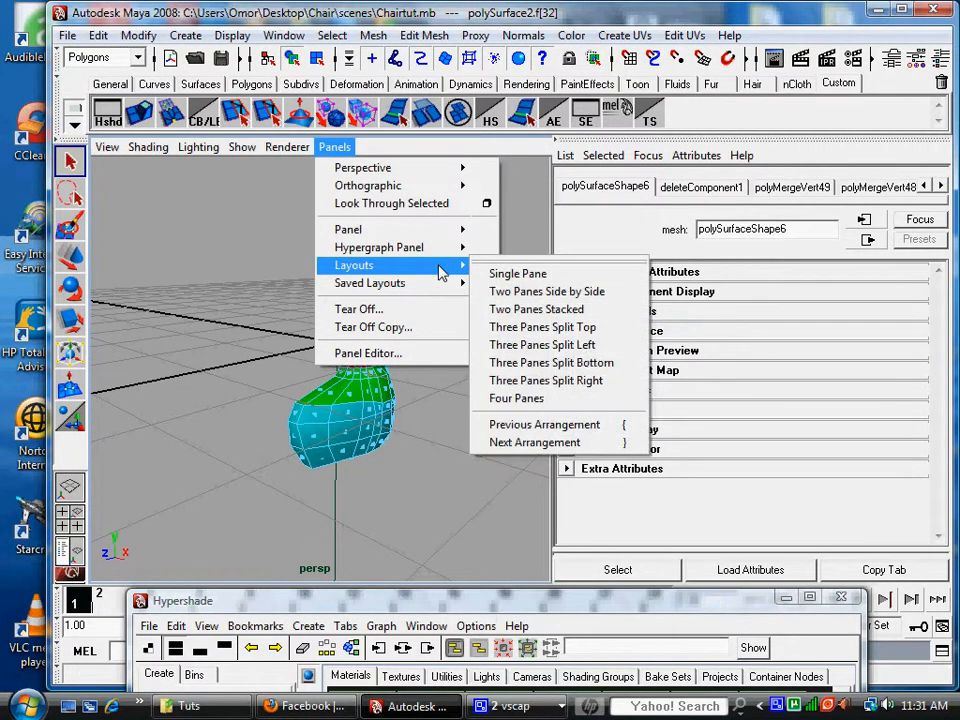
click(536, 309)
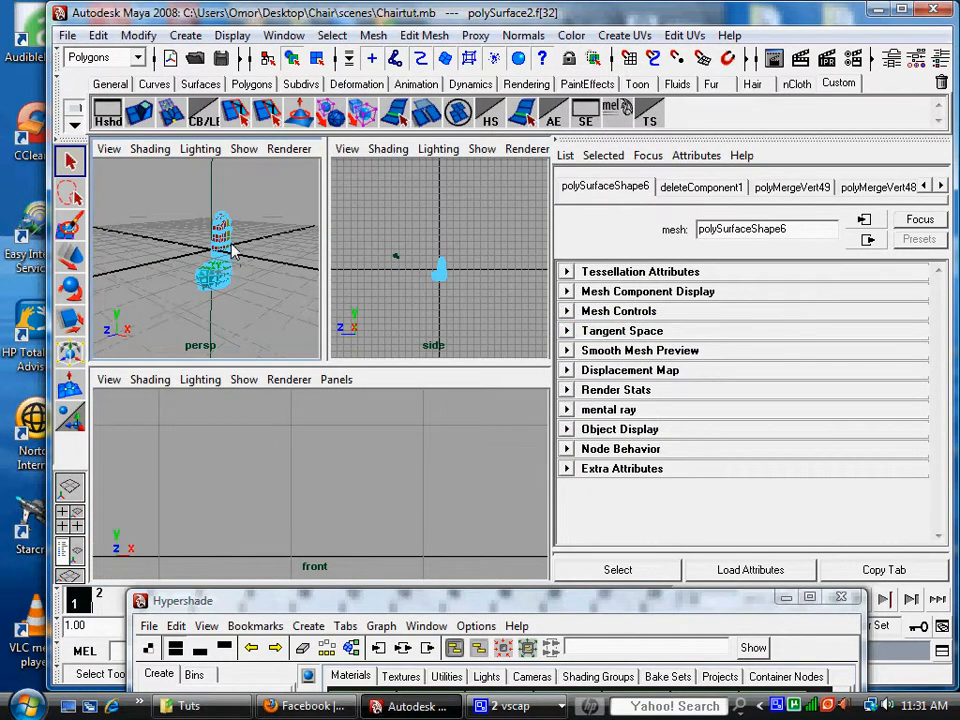
mouse_move(393, 320)
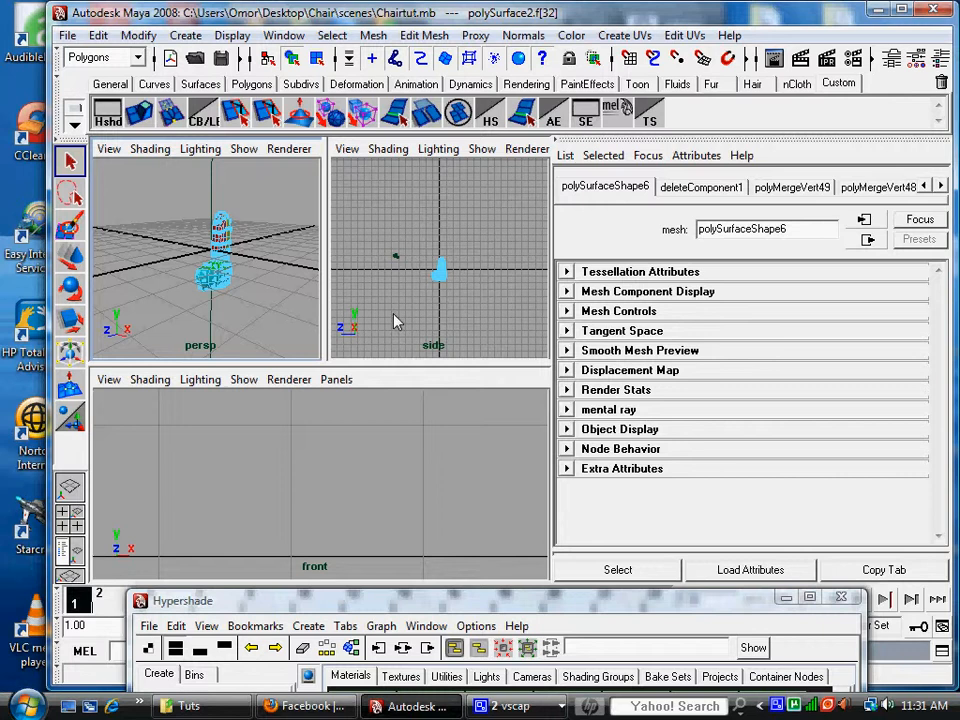
mouse_move(377, 397)
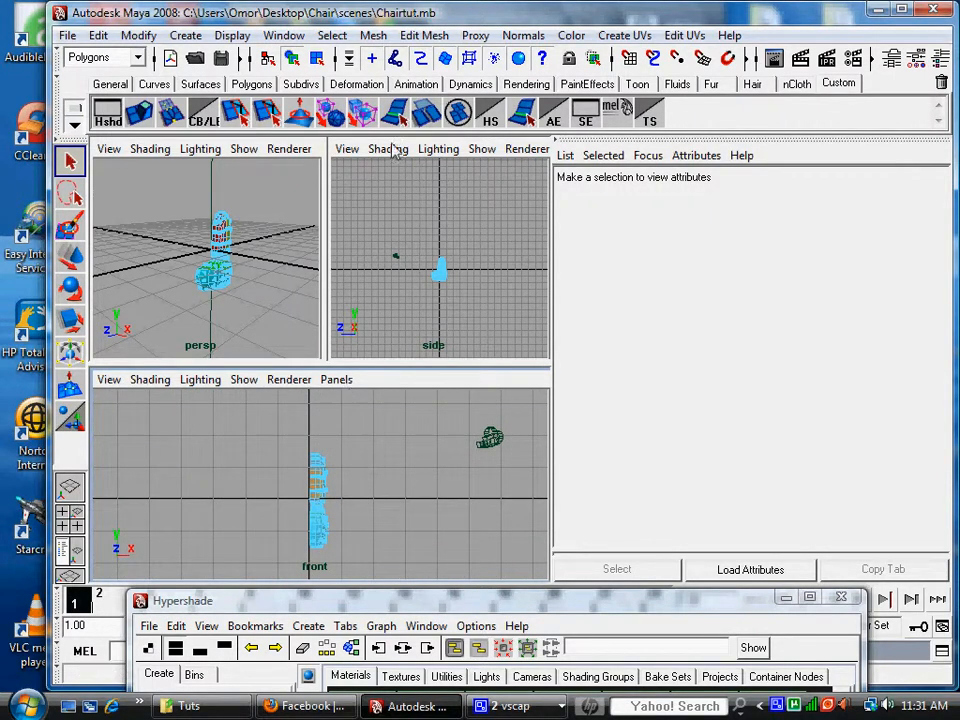
Step: Change the bottom pane to show the UV Texture Editor
click(336, 379)
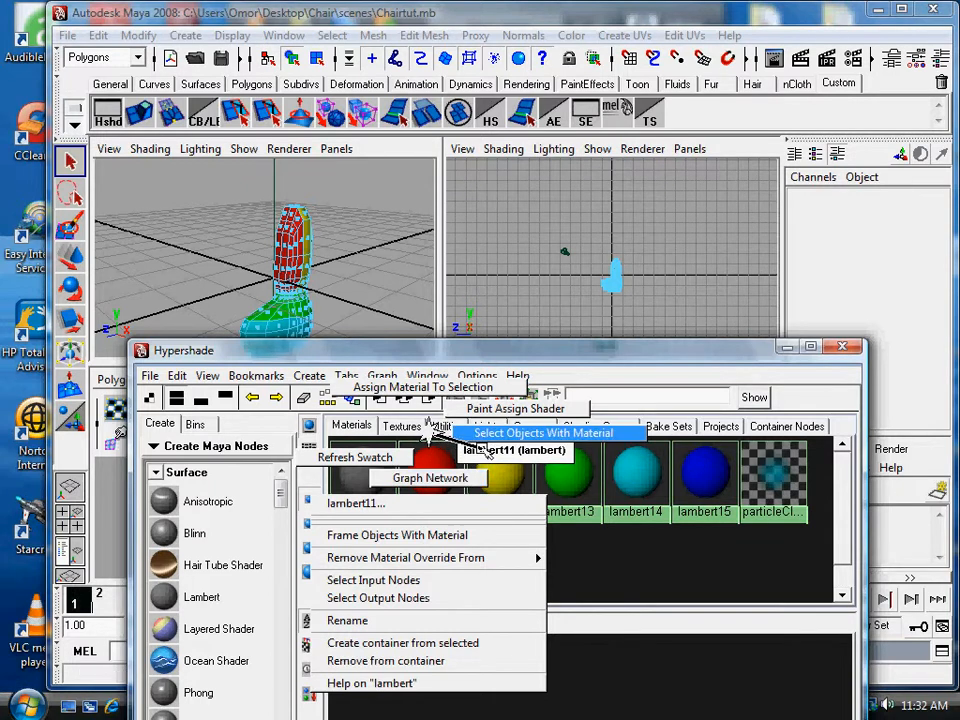
Step: Select the red lambert11 backrest faces and orbit to a side-on view for camera UVs
click(543, 433)
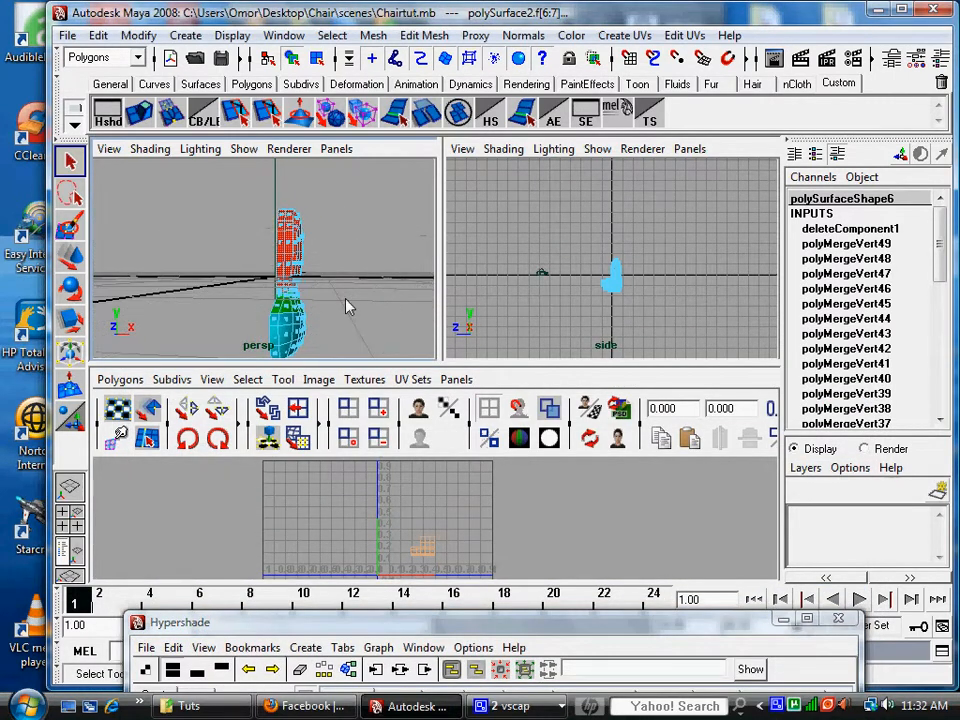
drag(340, 300, 367, 295)
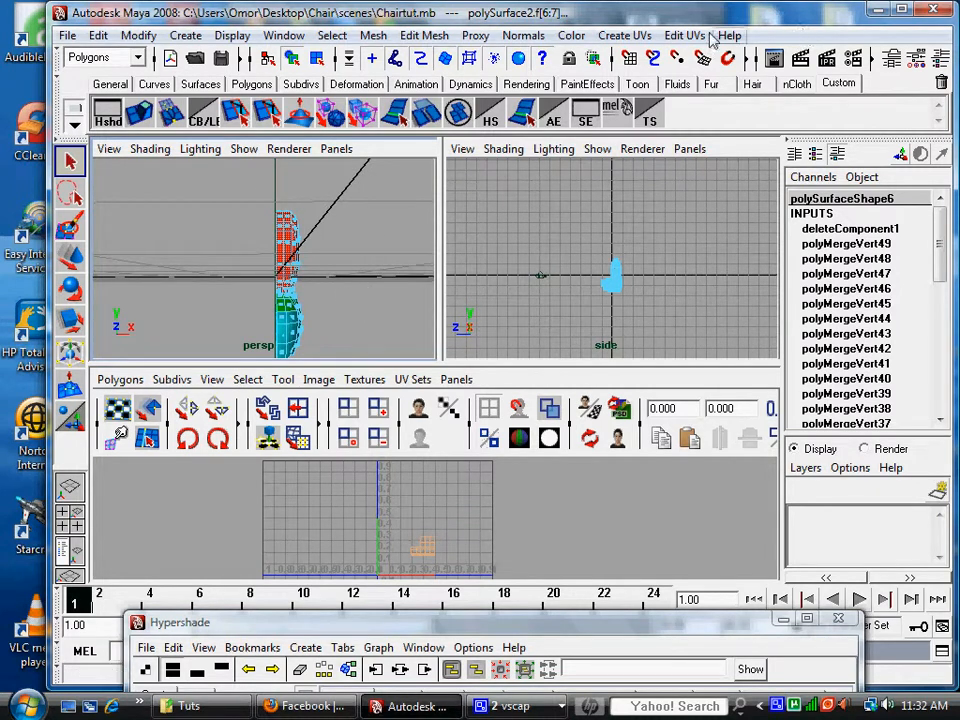
click(624, 35)
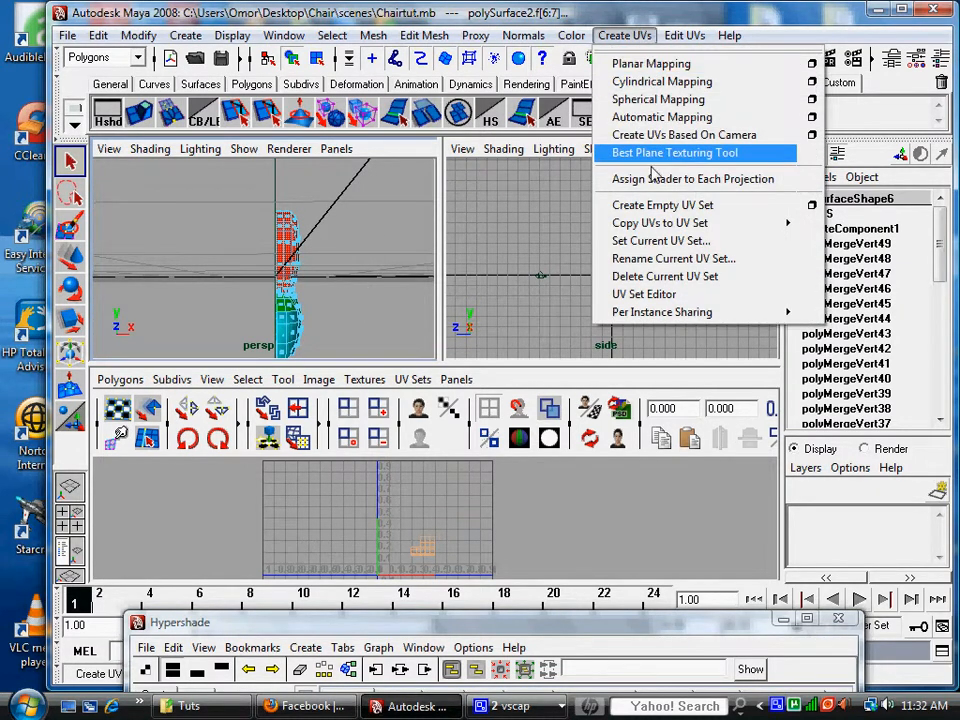
mouse_move(684, 134)
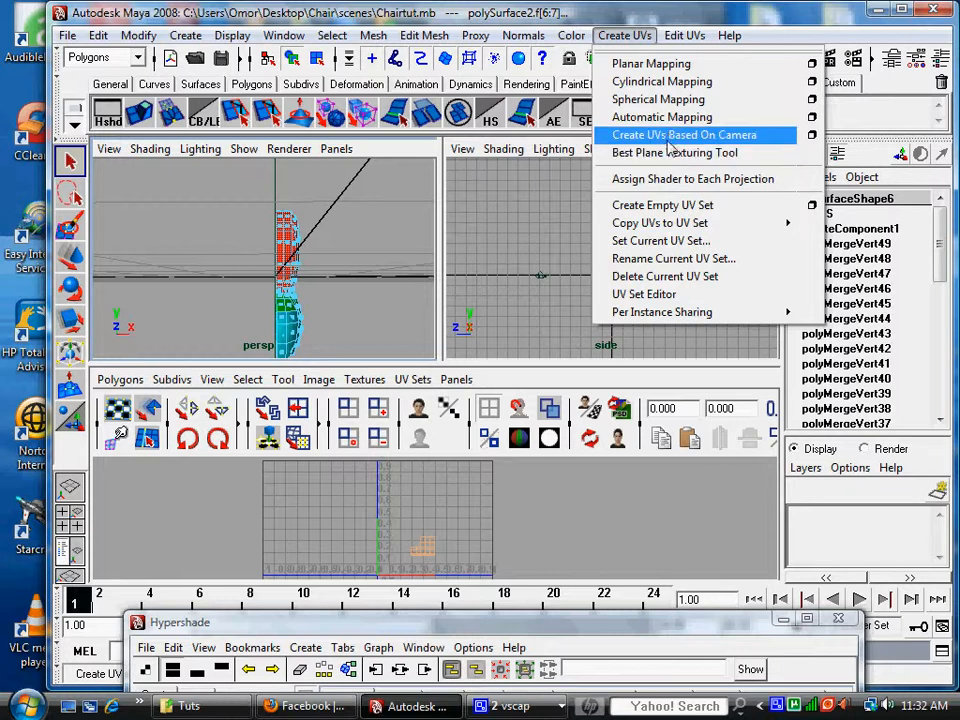
mouse_move(630, 40)
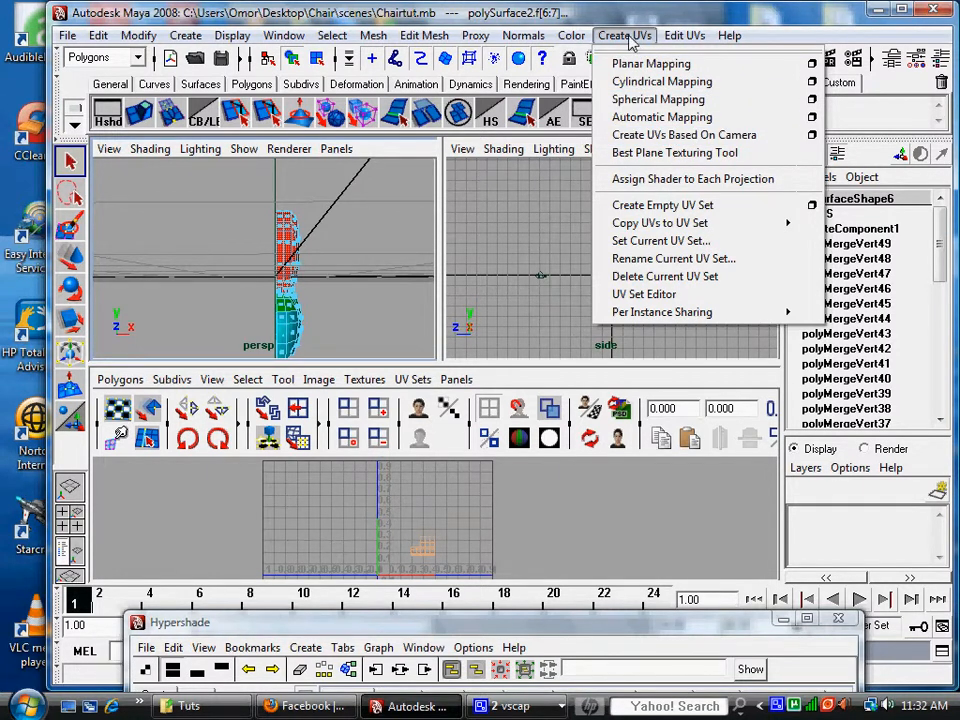
mouse_move(658, 99)
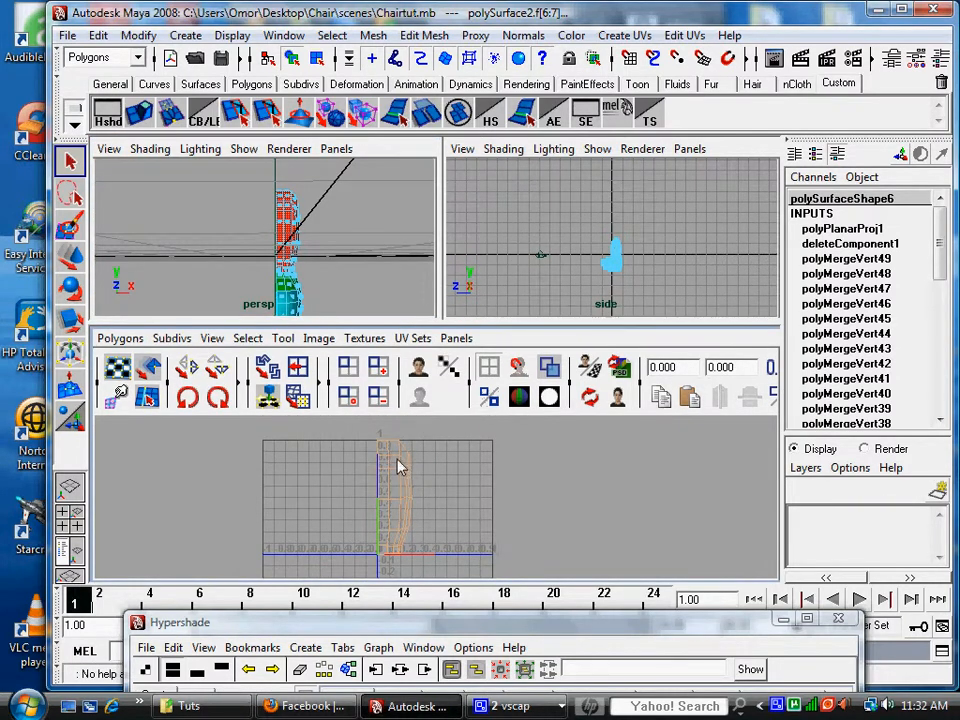
Step: Switch the UV editor to UV selection and drag the red backrest shell clear
right_click(398, 463)
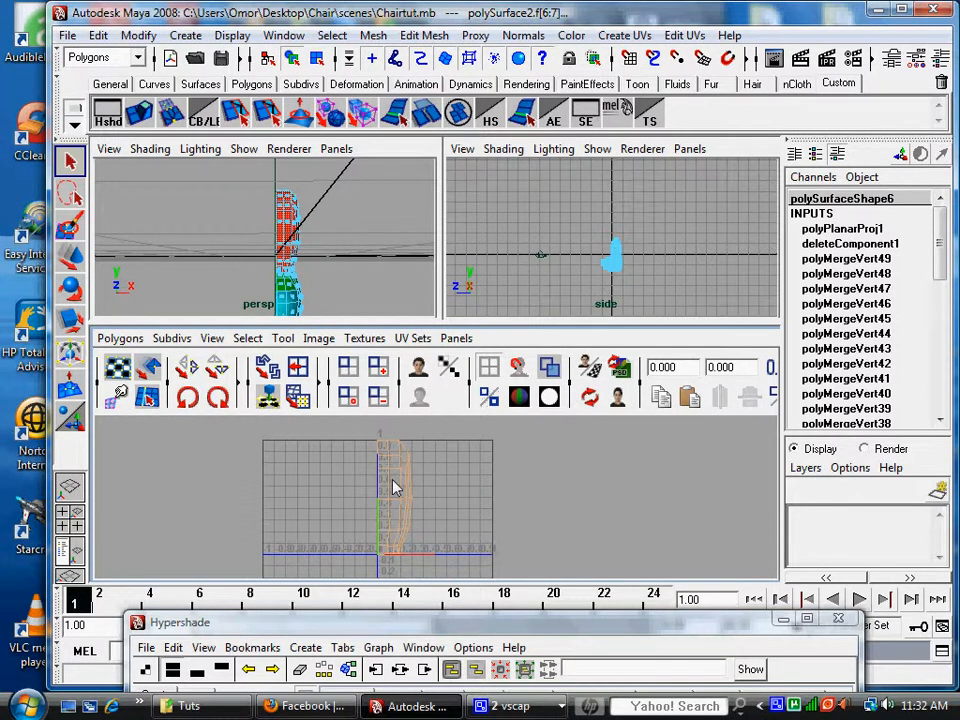
right_click(393, 480)
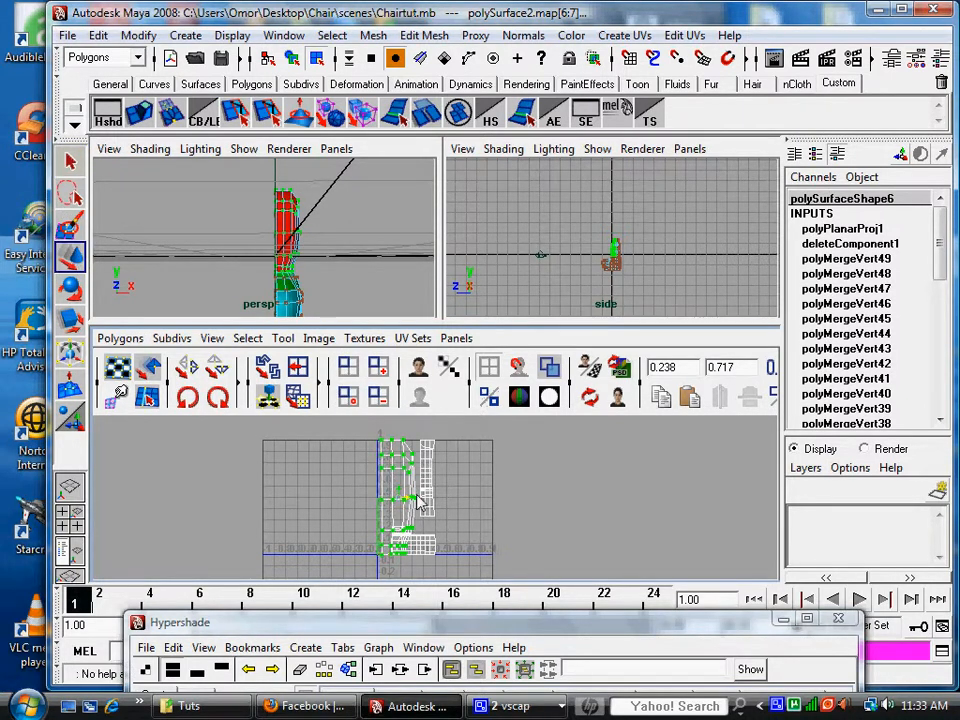
drag(400, 500, 620, 500)
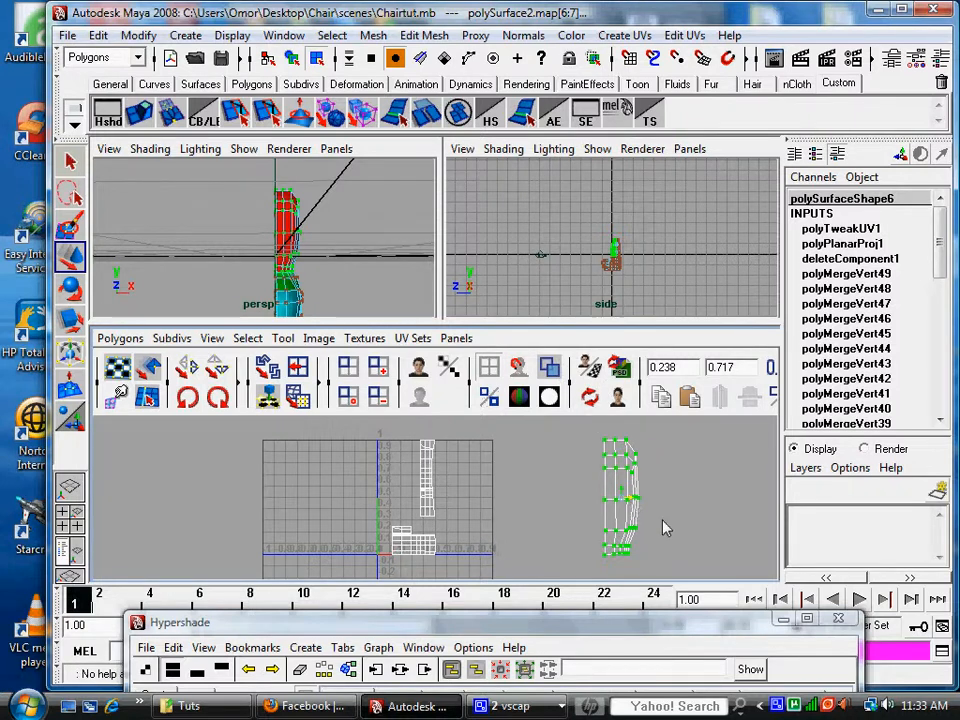
mouse_move(675, 502)
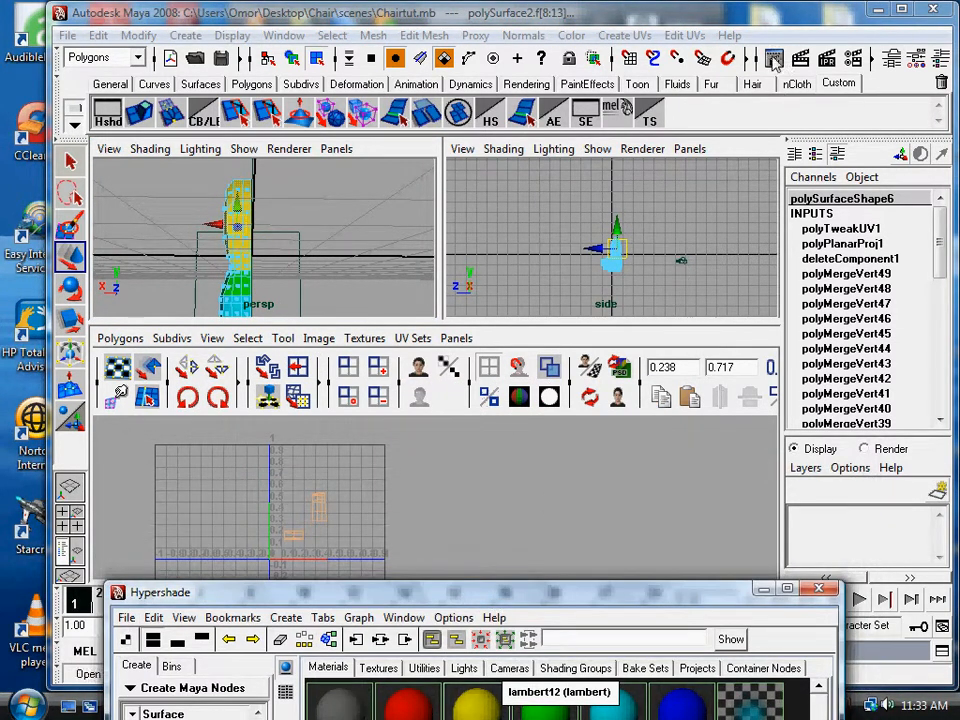
mouse_move(638, 45)
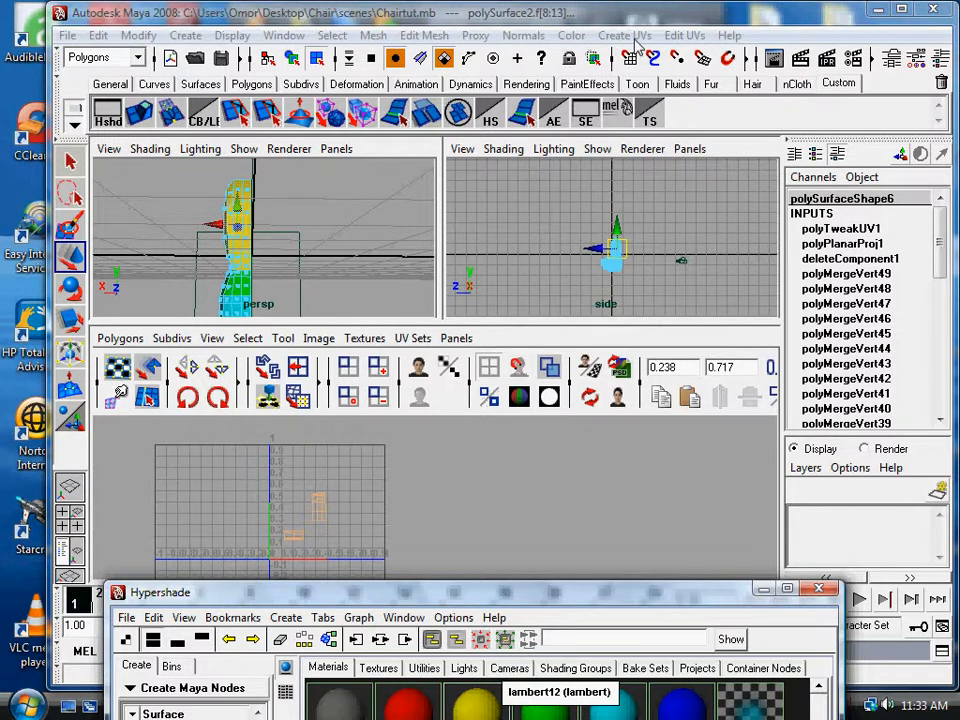
Step: Apply Create UVs Based On Camera to the yellow lambert12 faces
click(624, 35)
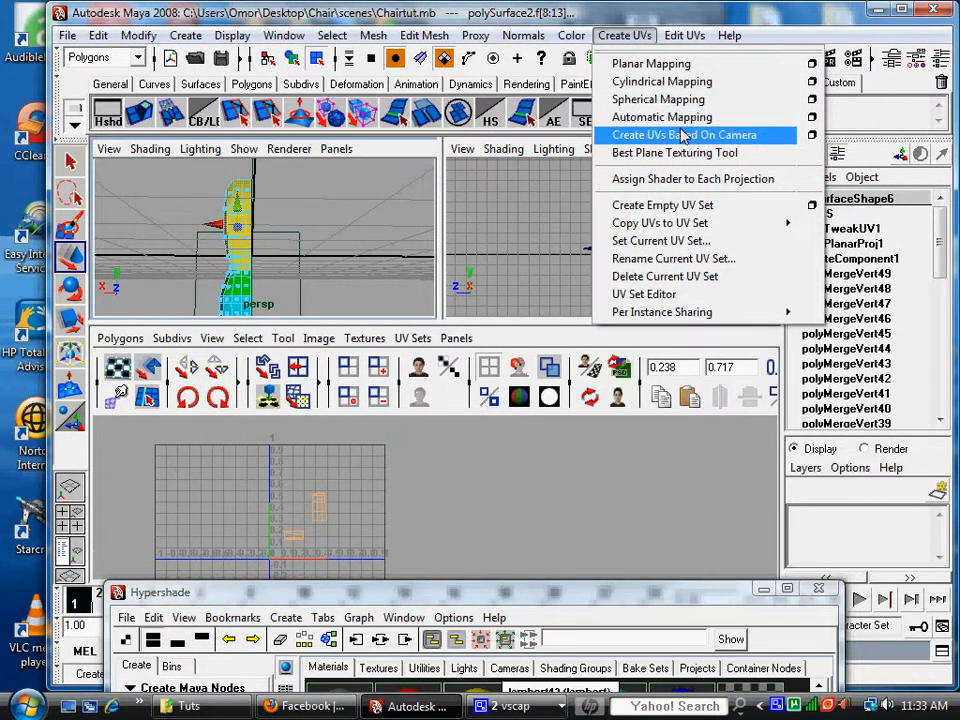
click(684, 134)
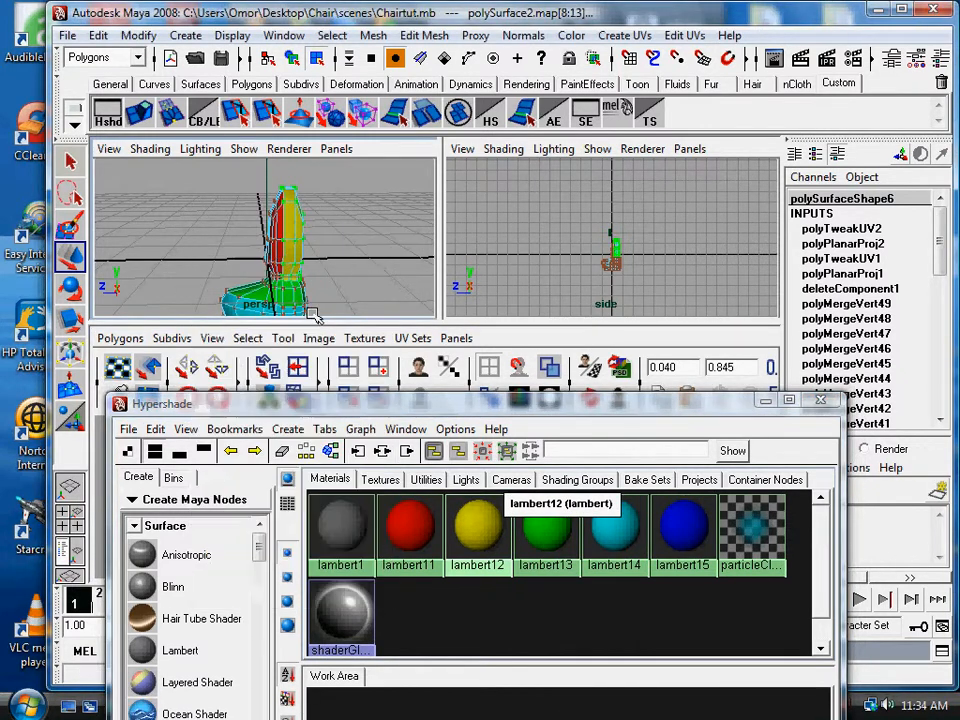
Step: Select the green lambert13 faces and shift their planar-projected UVs aside
right_click(477, 525)
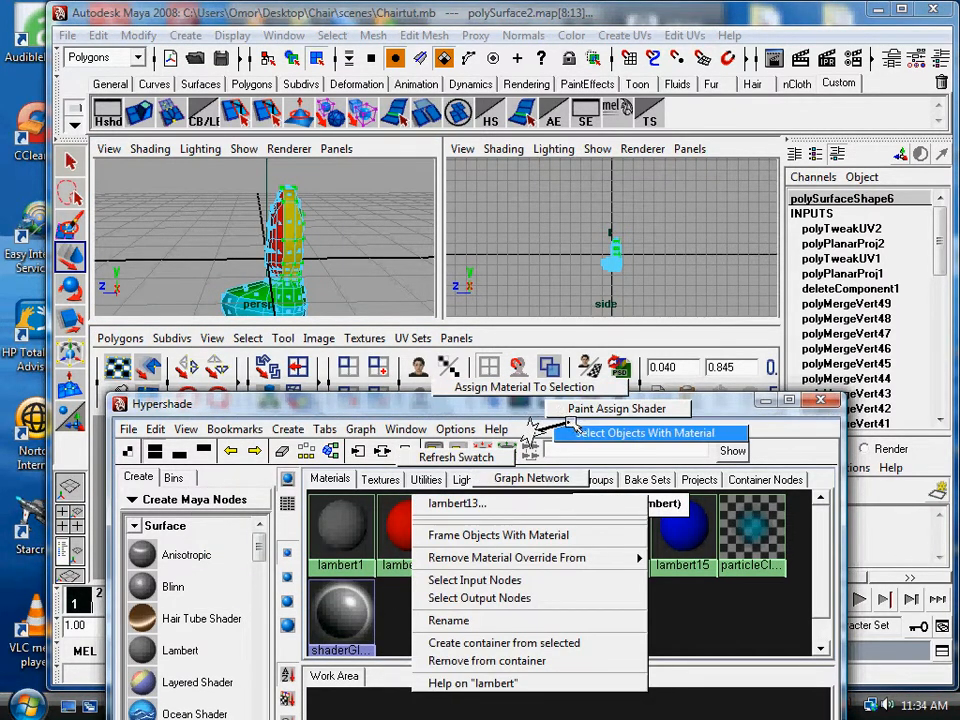
click(644, 432)
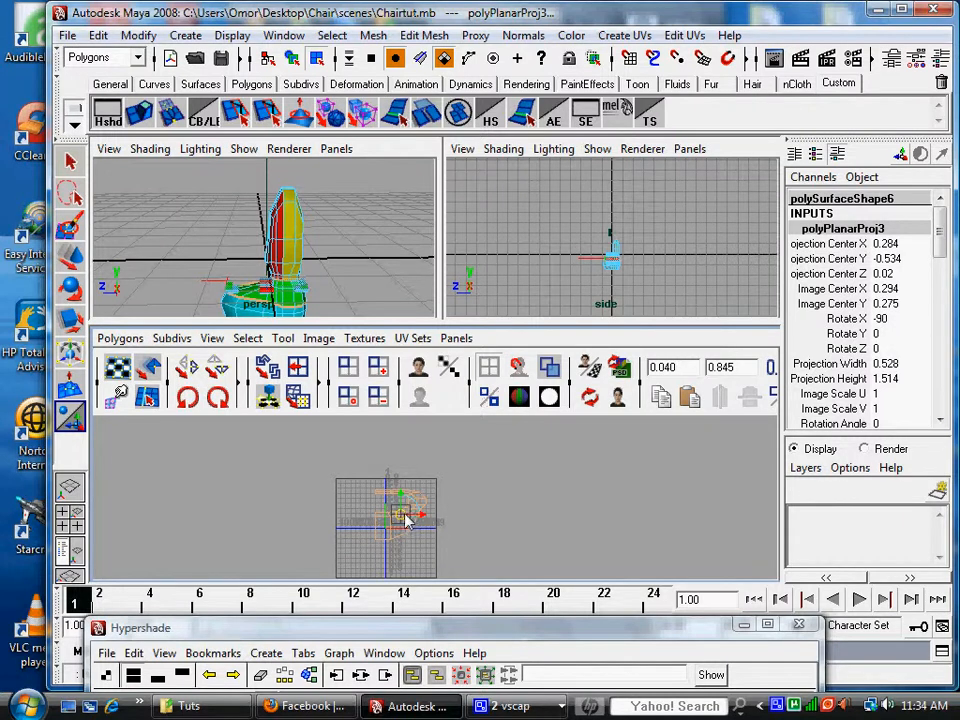
drag(405, 515, 700, 500)
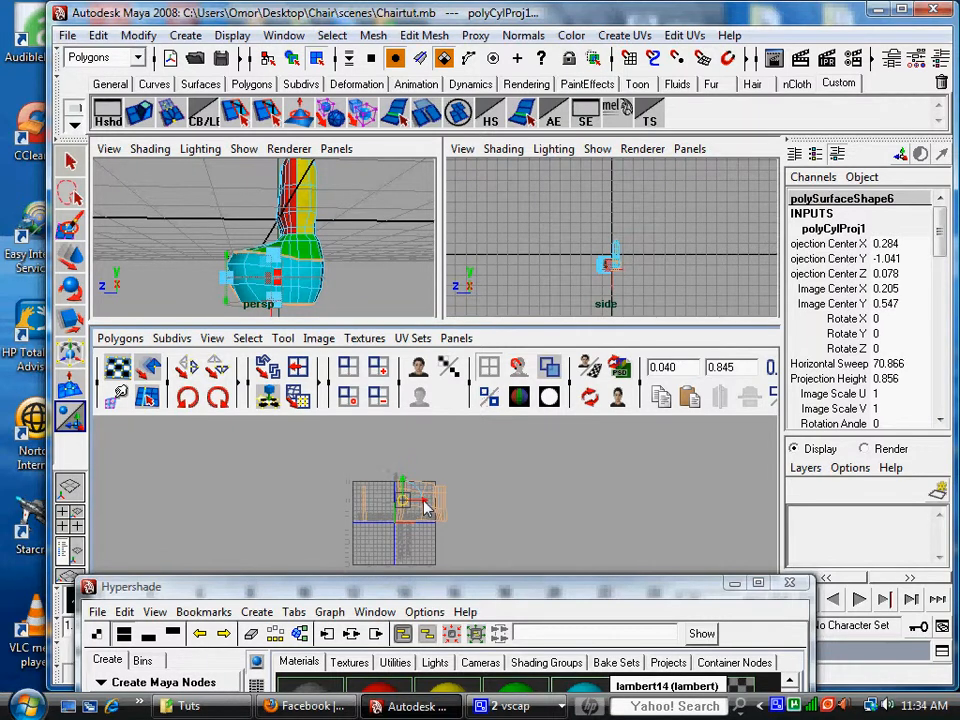
Step: Offset the cyan lambert14 cylindrical UVs to the right and pick the blue material
drag(405, 500, 730, 490)
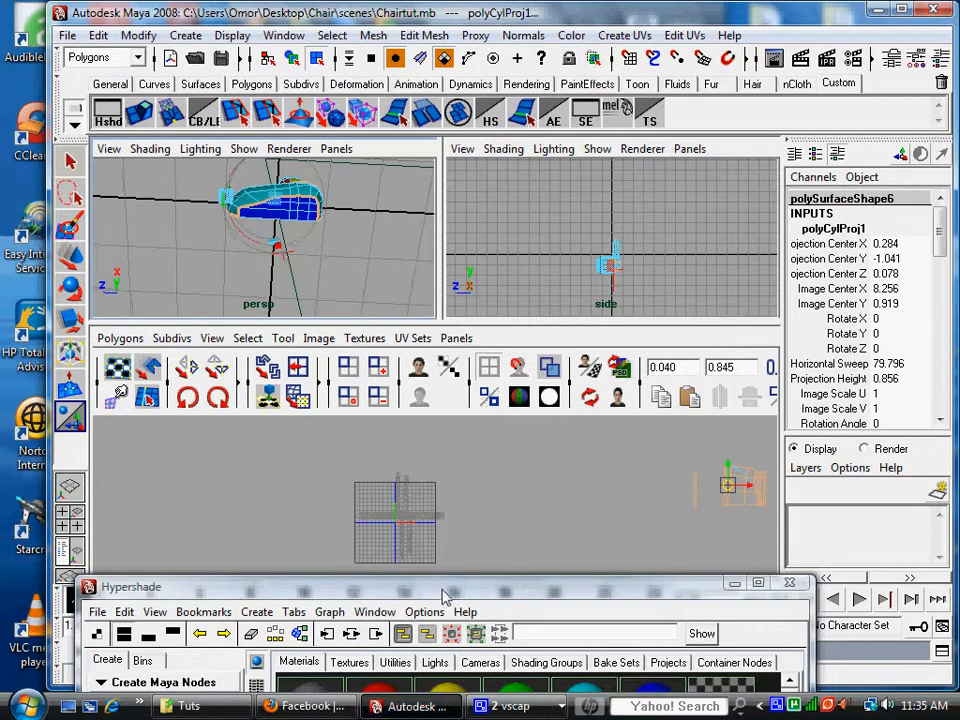
right_click(293, 525)
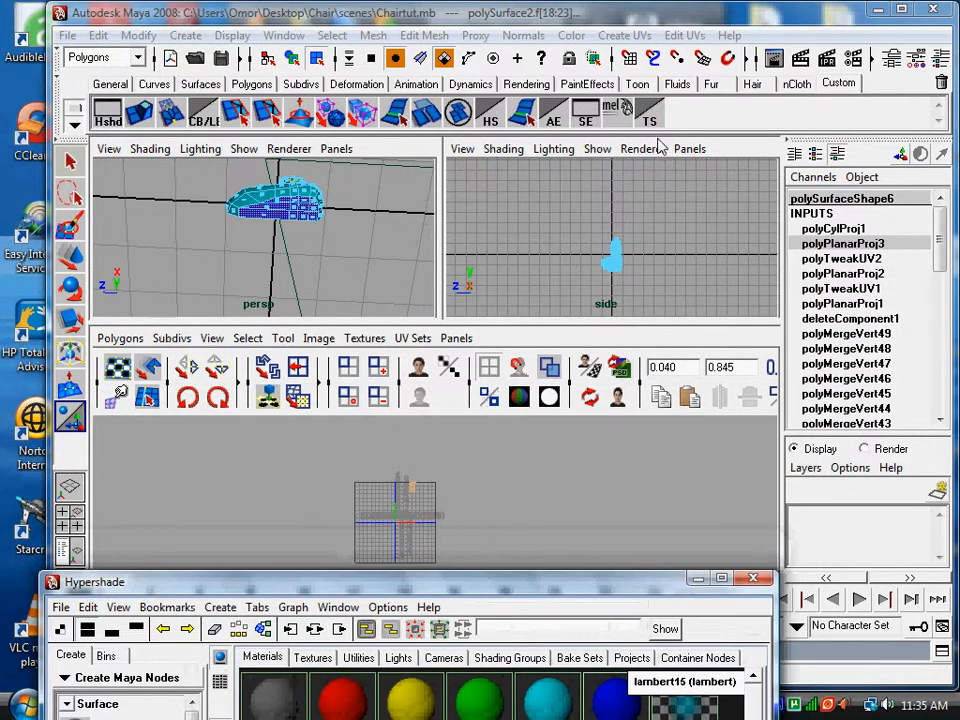
Step: Apply Planar Mapping to the blue lambert15 underside faces
click(624, 35)
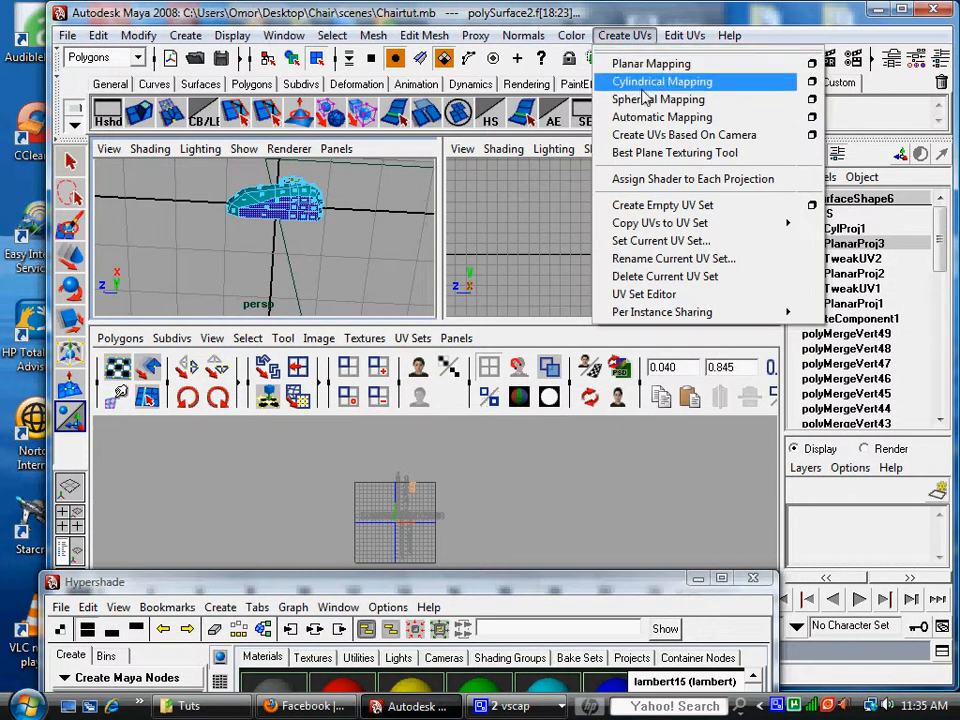
click(651, 63)
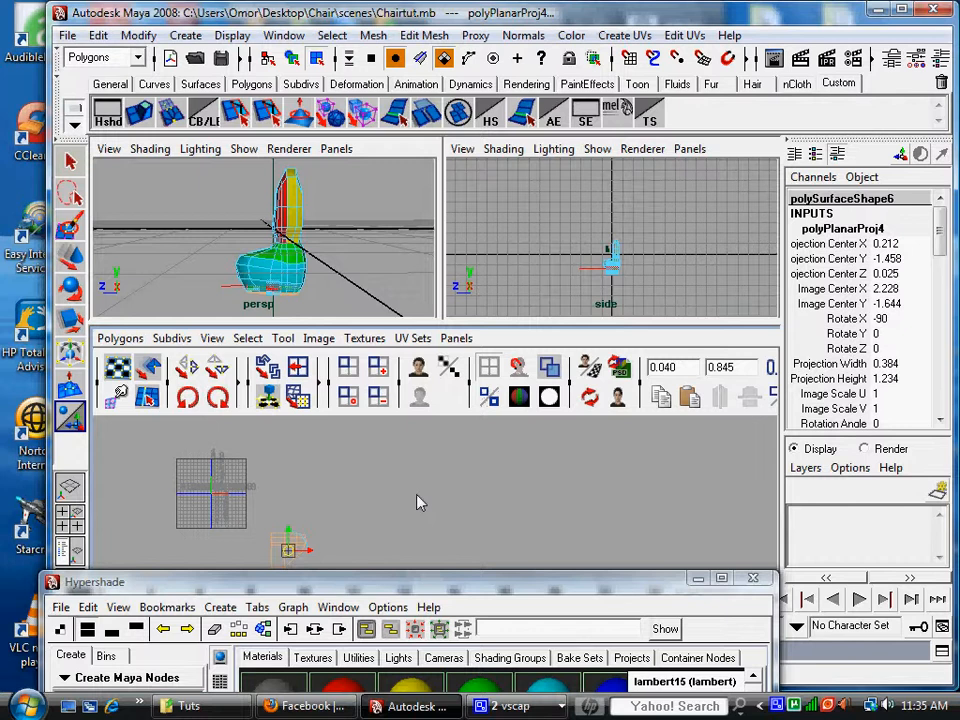
mouse_move(335, 583)
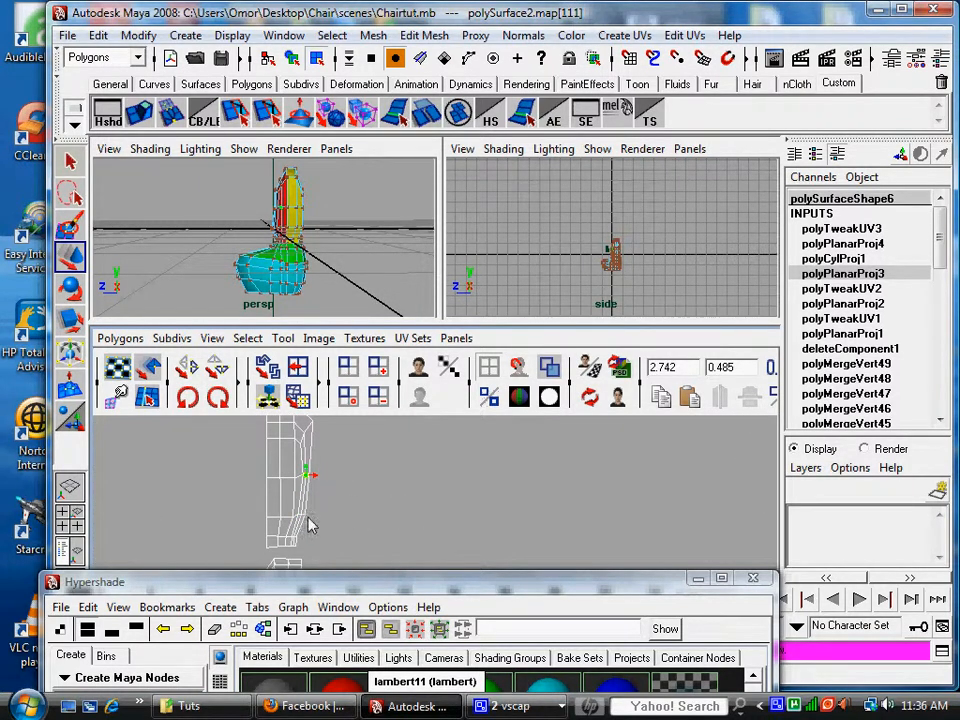
Step: Drag several edge UV points on the backrest shell and select its bottom-corner UV
drag(305, 475, 315, 515)
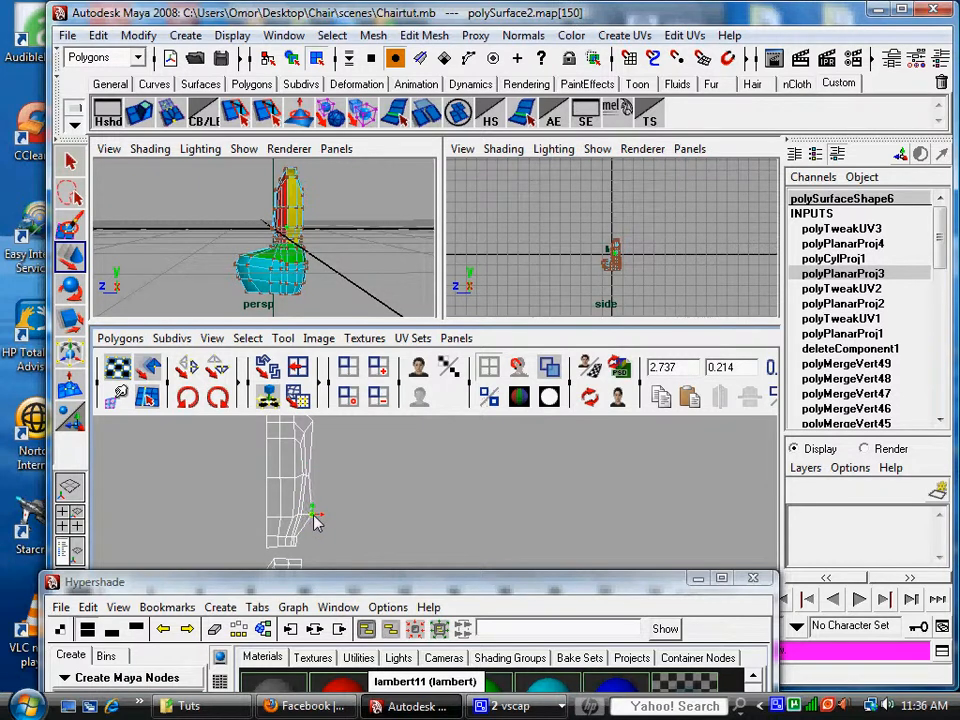
drag(315, 520, 313, 478)
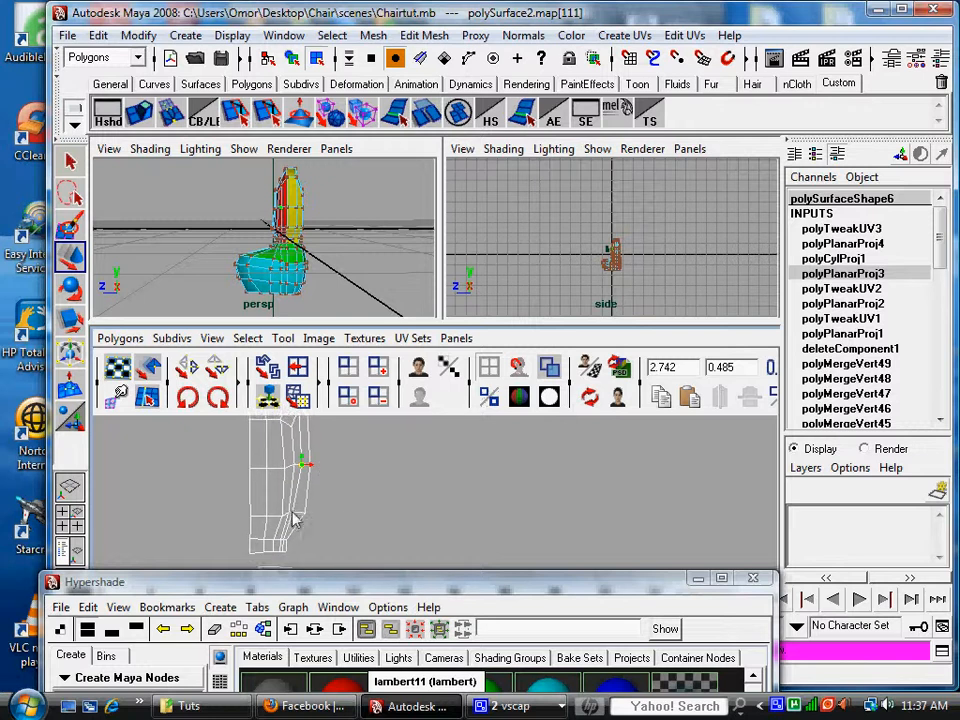
drag(305, 462, 300, 512)
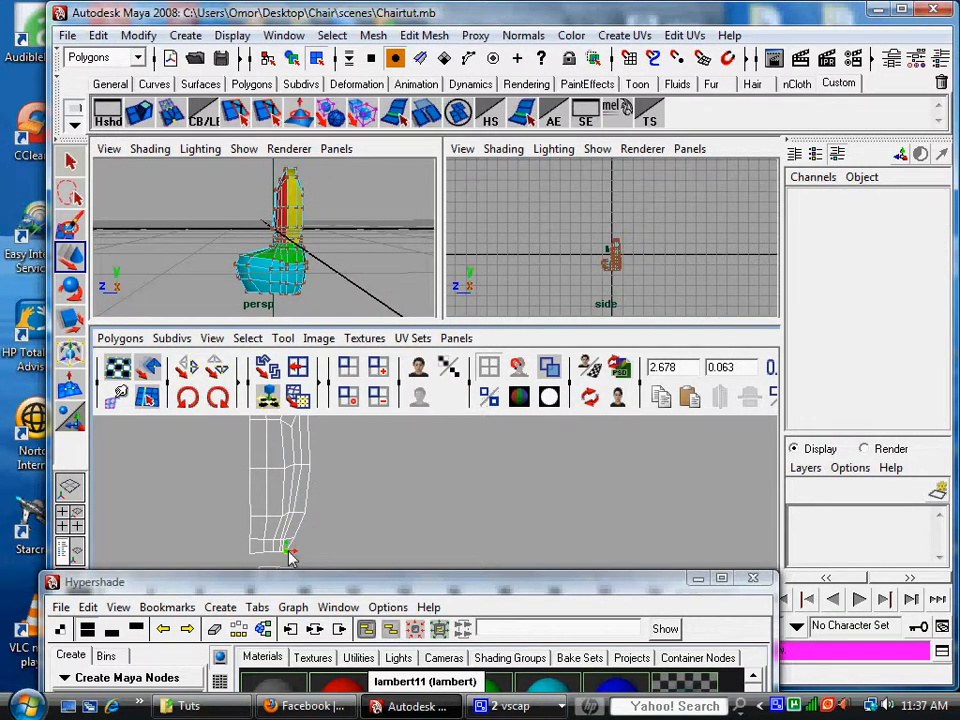
click(290, 548)
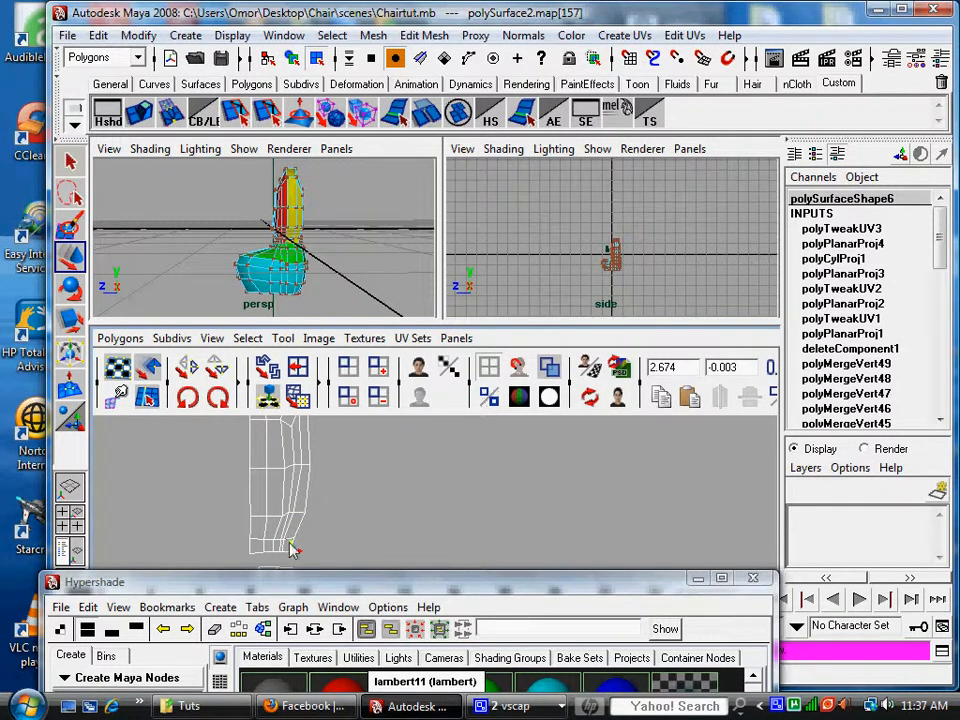